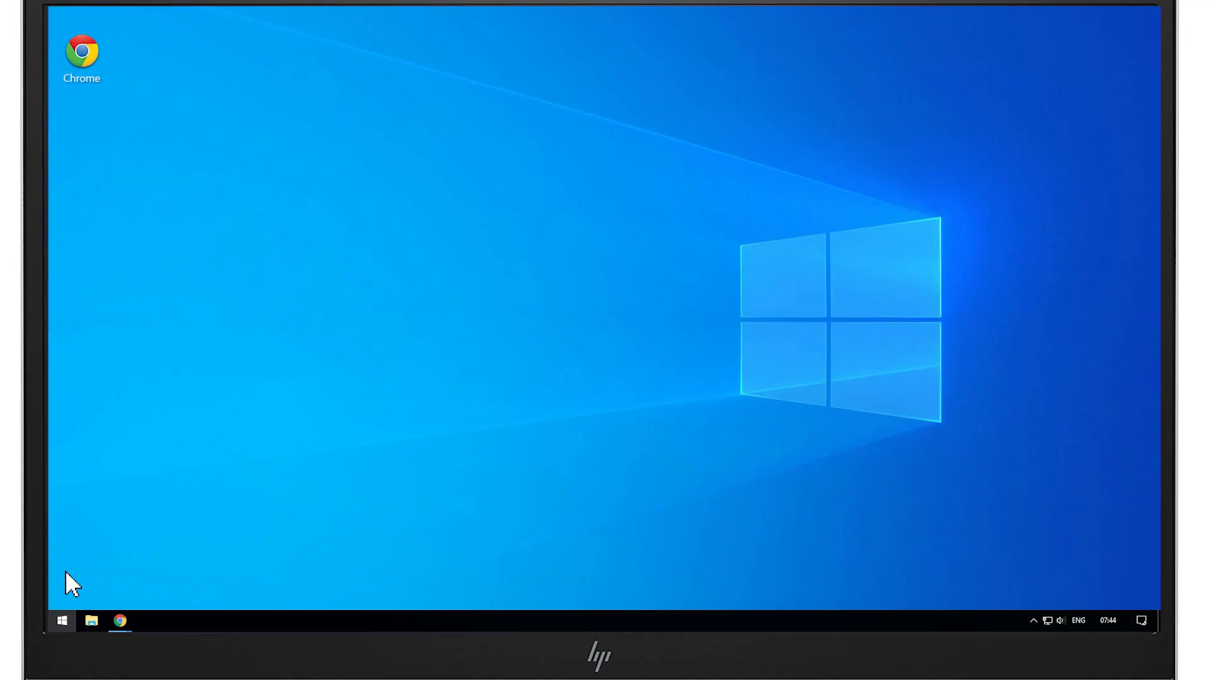
Step: Open the Start power options, then search 'calibrate' and open the pen and touch calibration tool
left_click(61, 621)
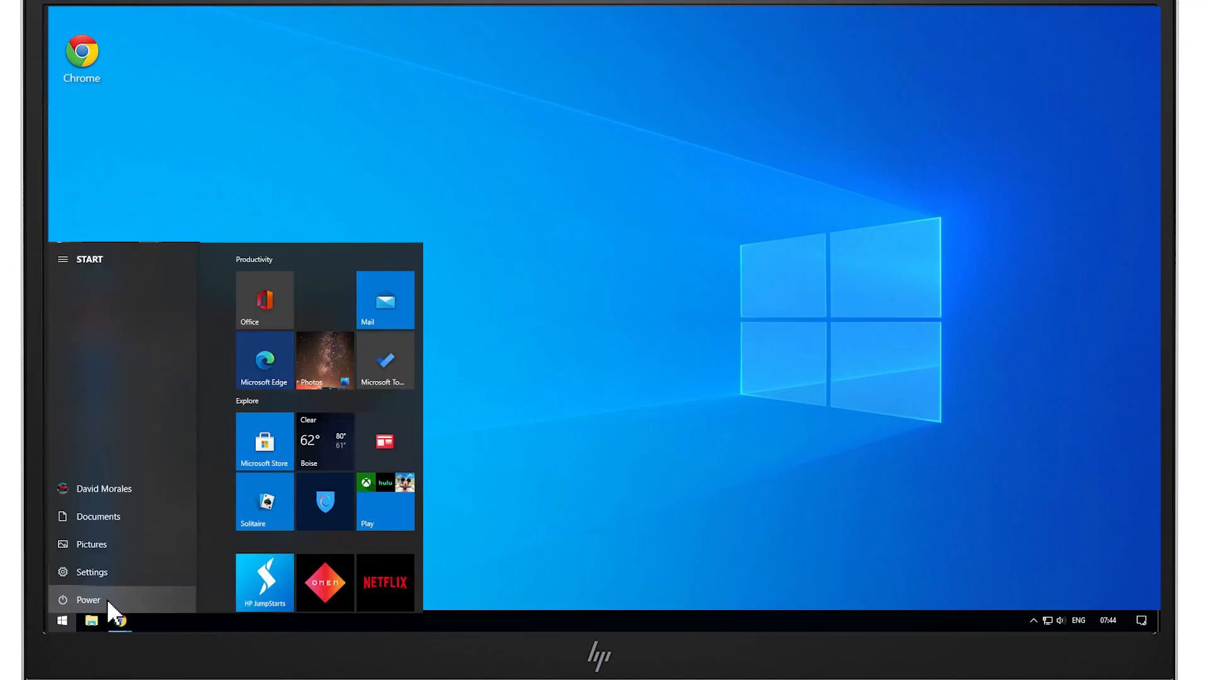
left_click(87, 599)
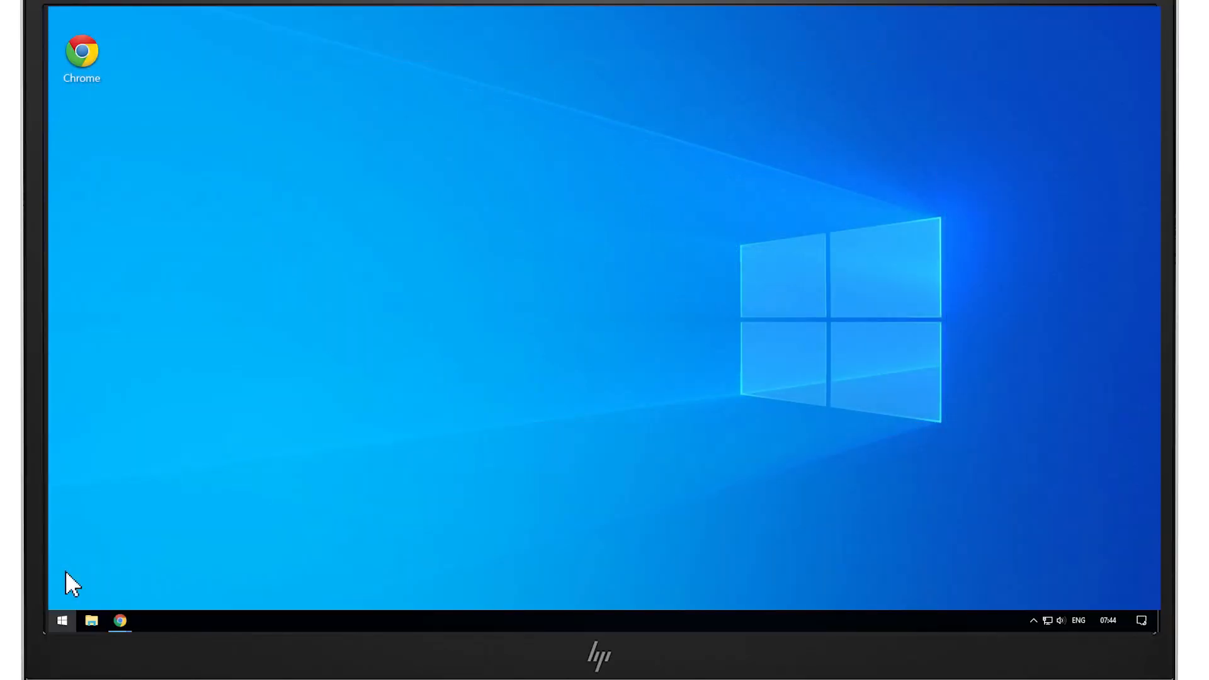
type("calibrate")
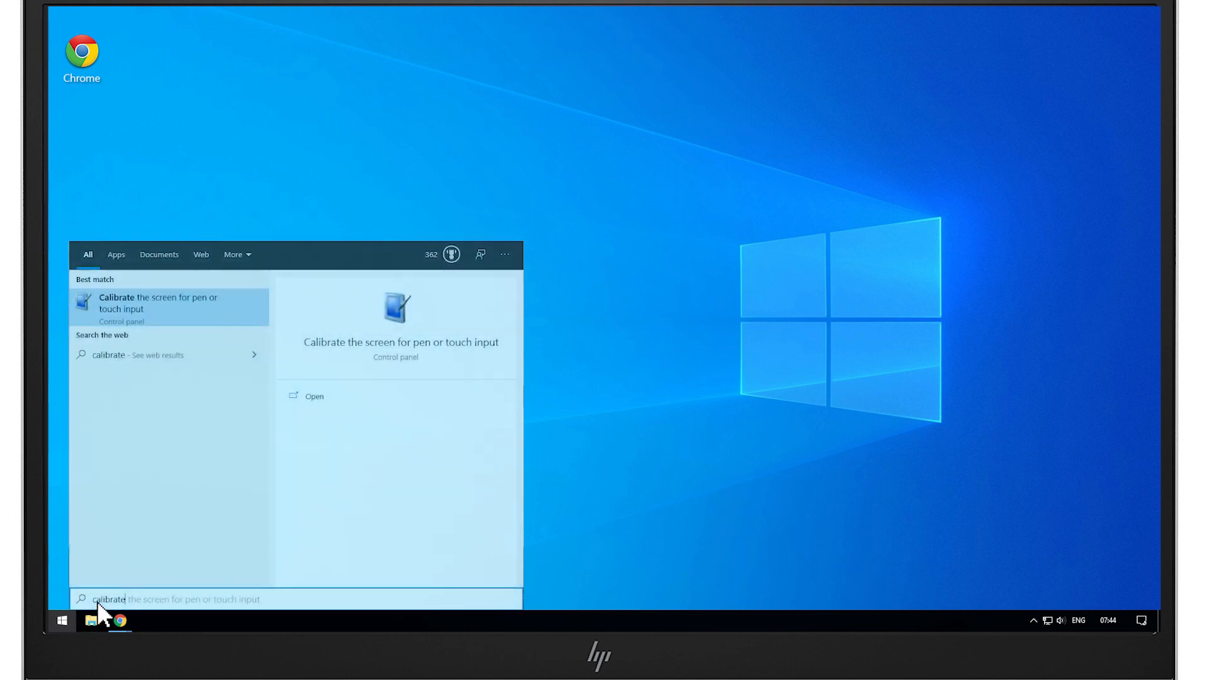
mouse_move(181, 307)
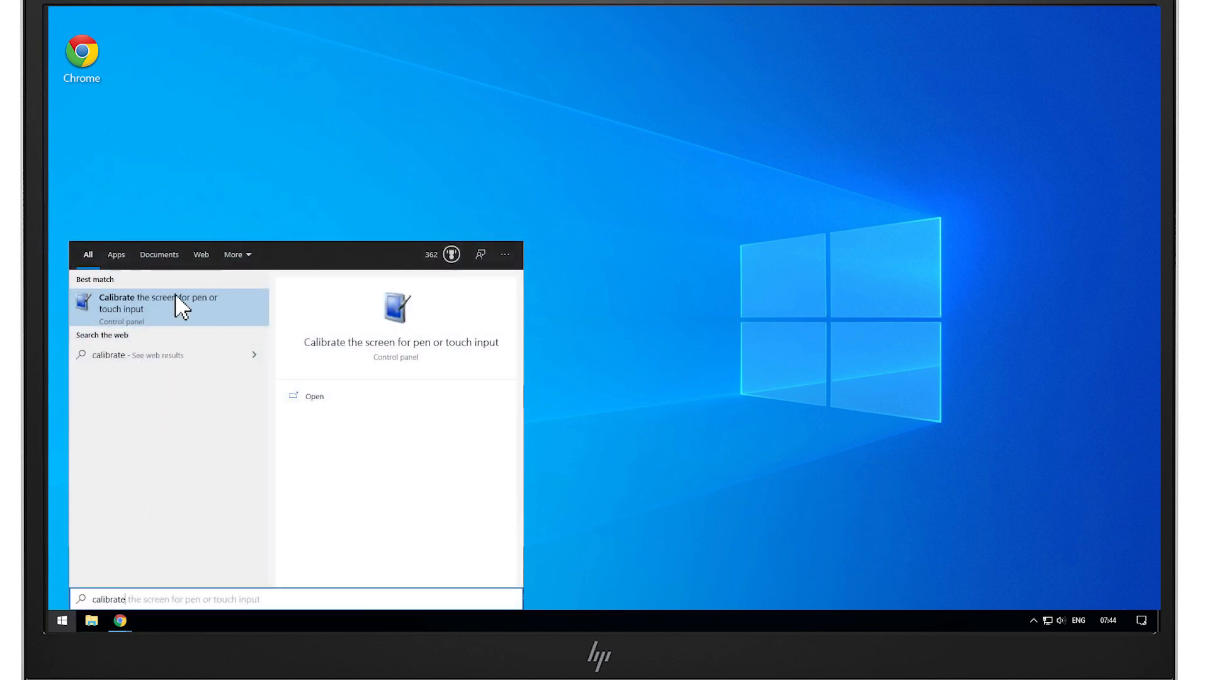
left_click(158, 302)
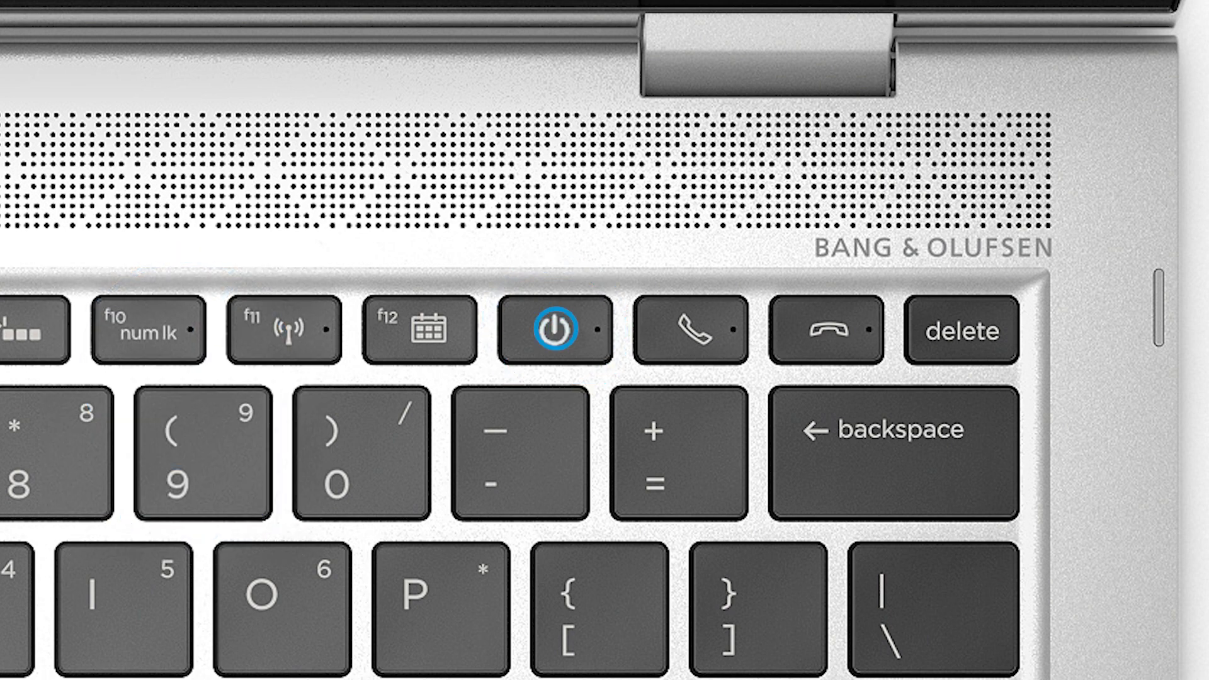
Step: Power on the laptop and launch HP System Diagnostics with F2
left_click(551, 330)
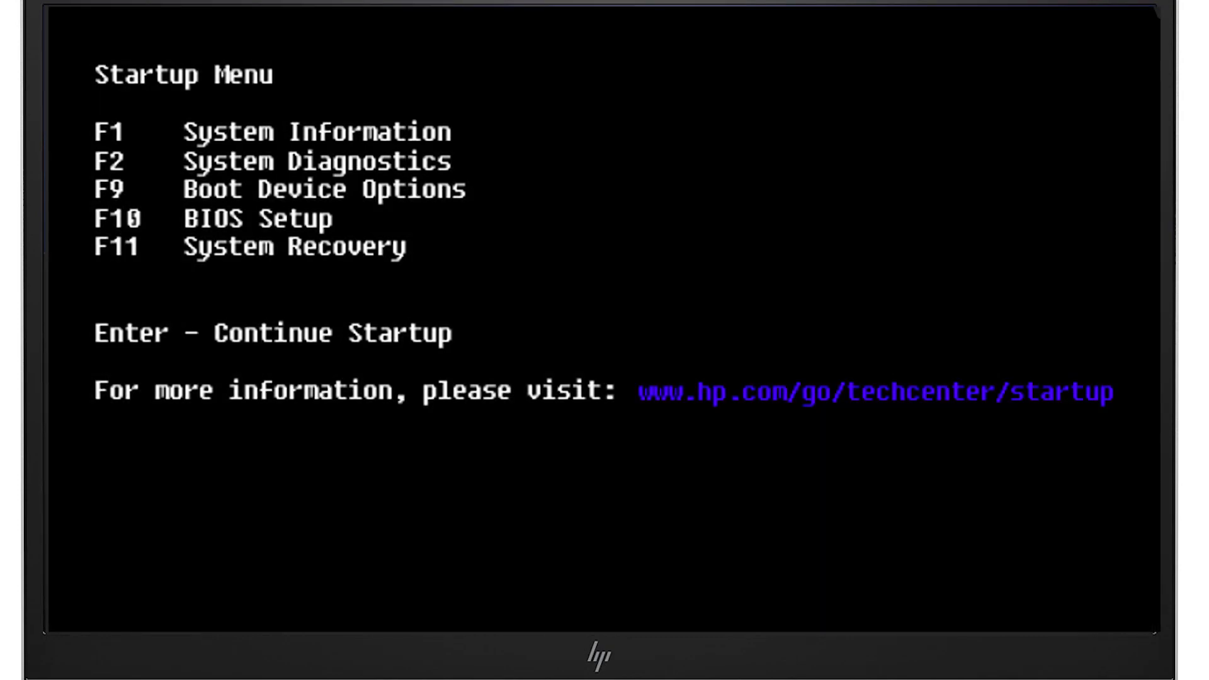
key("f2")
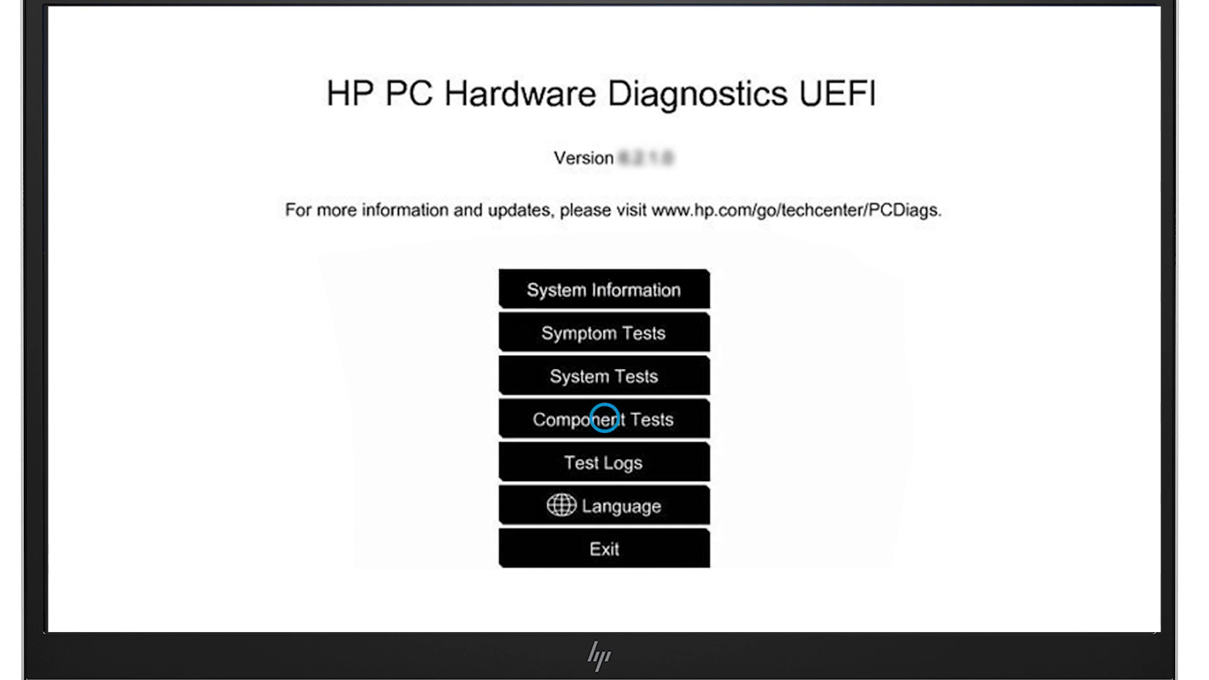
Step: Start the Touch Pointer Test under Component Tests > Touch Screen
left_click(605, 419)
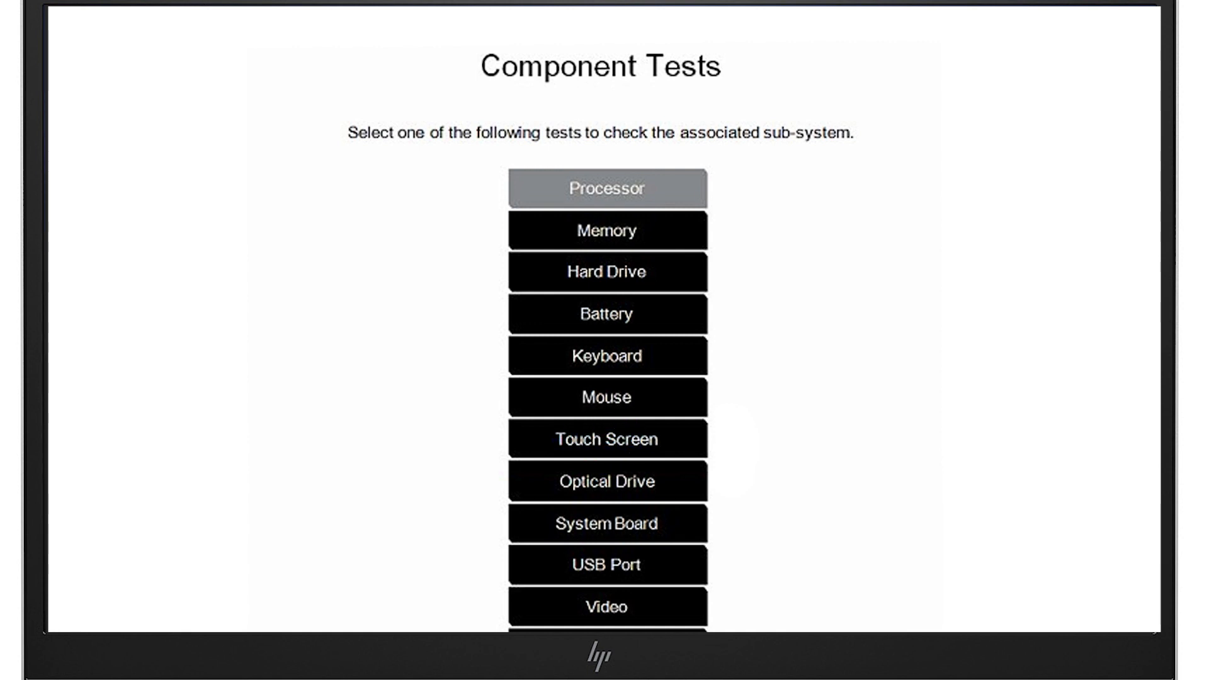
left_click(606, 438)
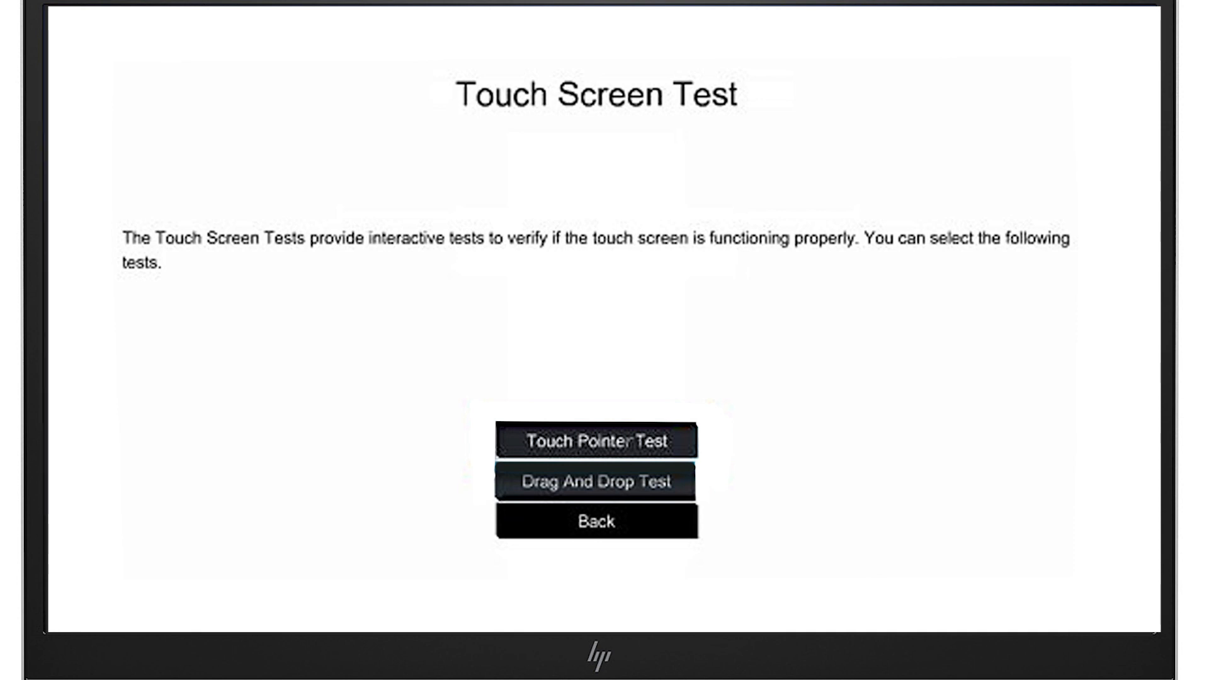
left_click(594, 441)
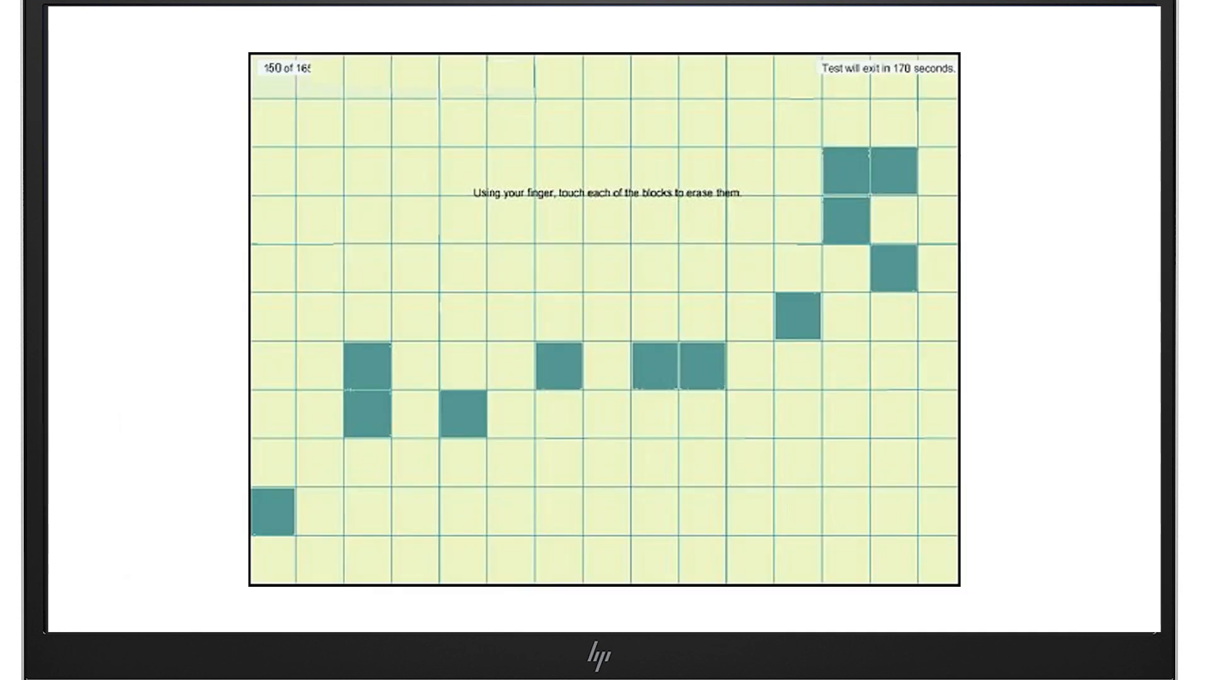
Step: Erase the remaining dark blocks in the touch grid to finish the Touch Pointer Test
left_click(274, 519)
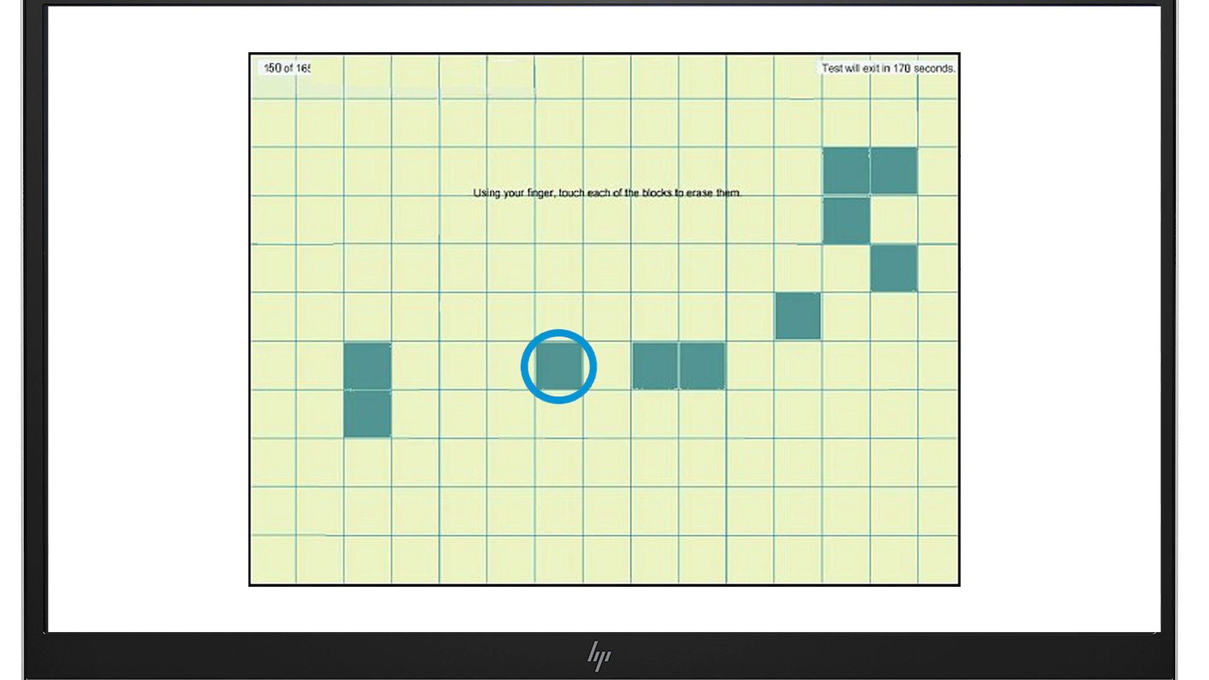
left_click(559, 367)
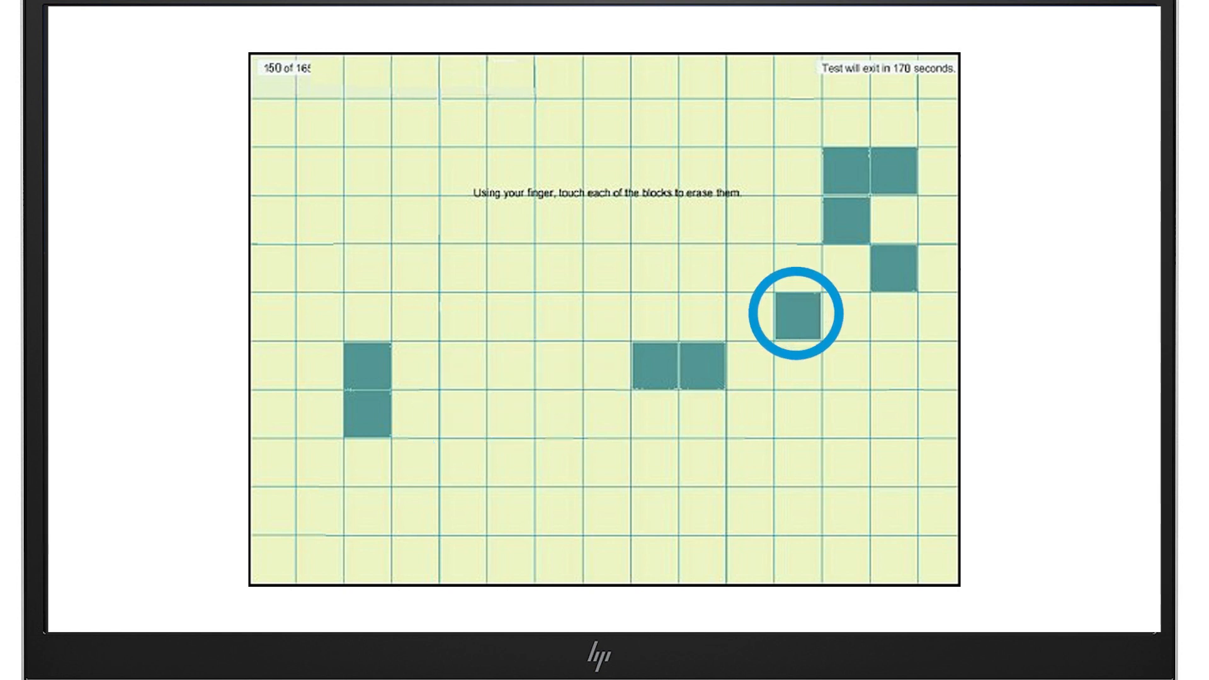
left_click(798, 315)
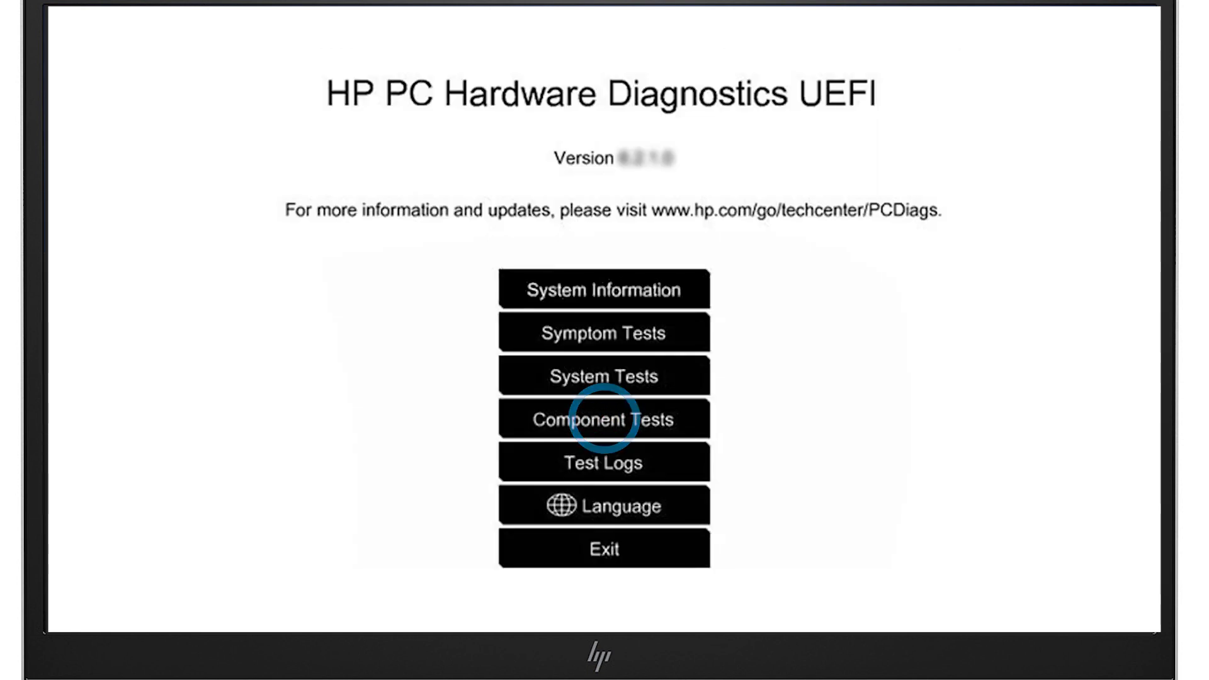
Step: Start the Drag And Drop Test under Component Tests > Touch Screen
left_click(604, 418)
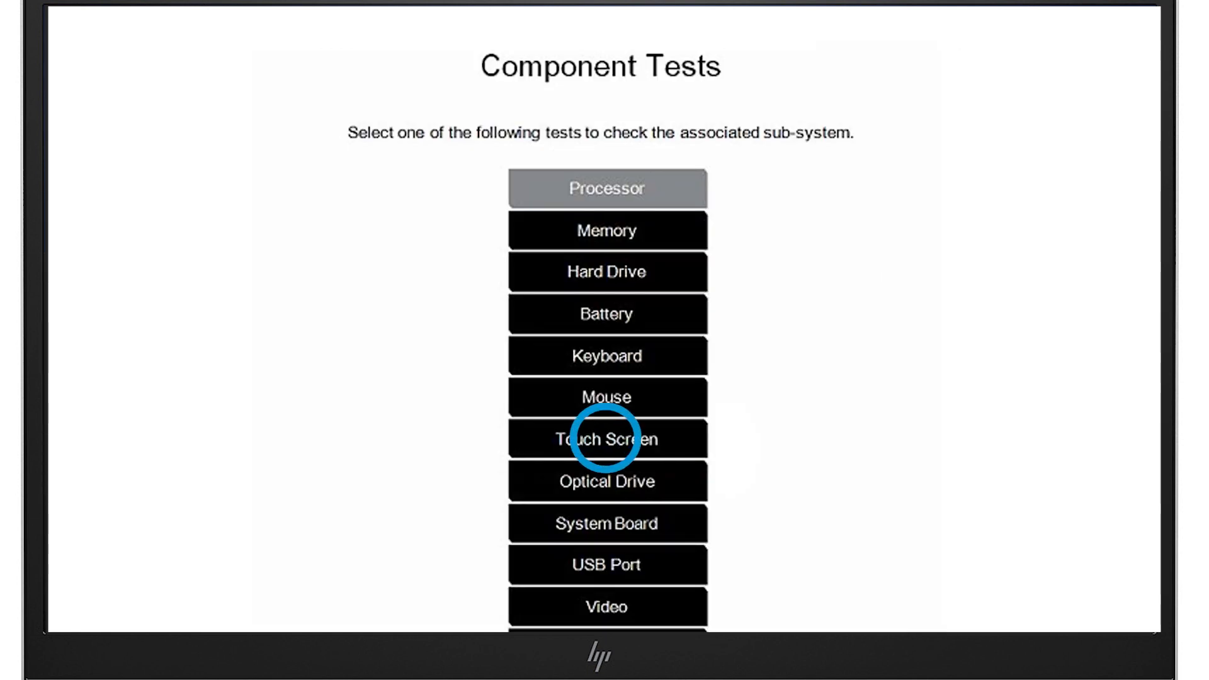
left_click(606, 440)
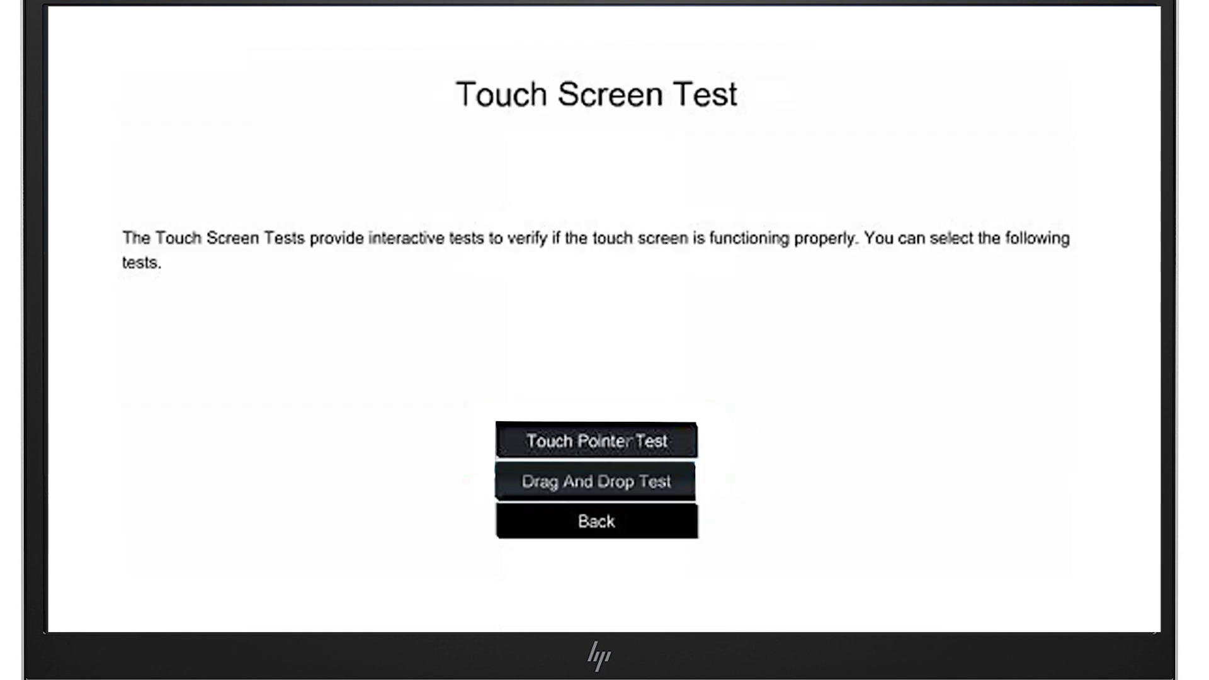
left_click(595, 482)
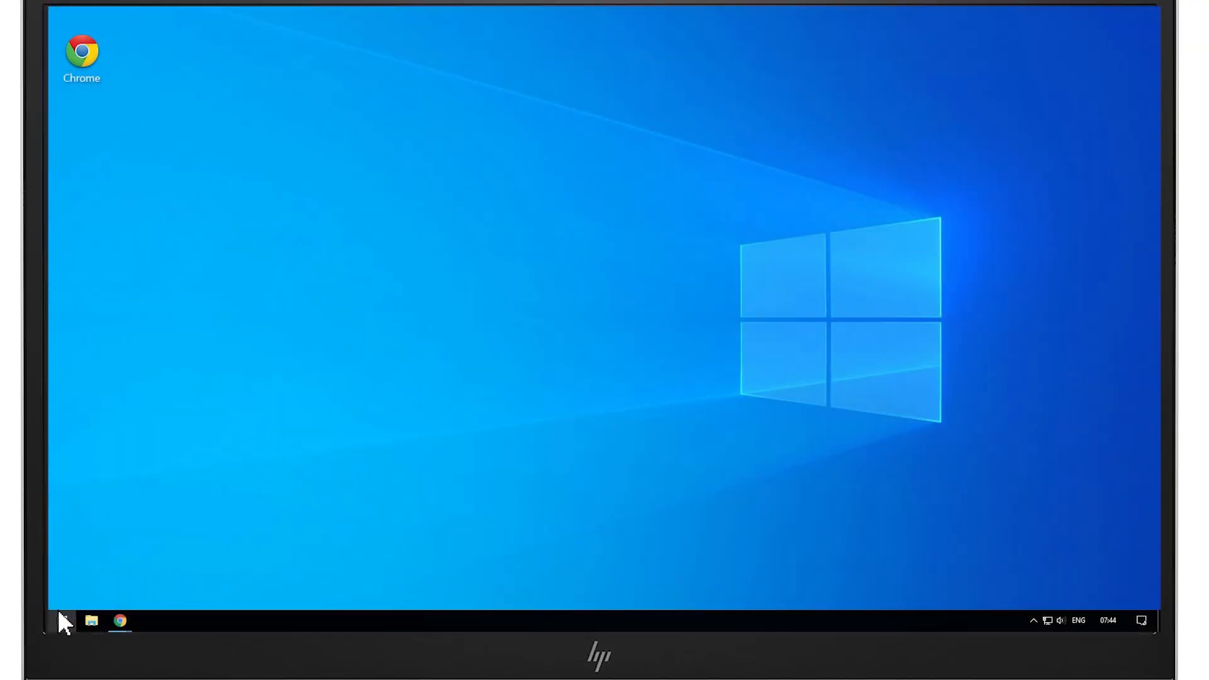
left_click(62, 621)
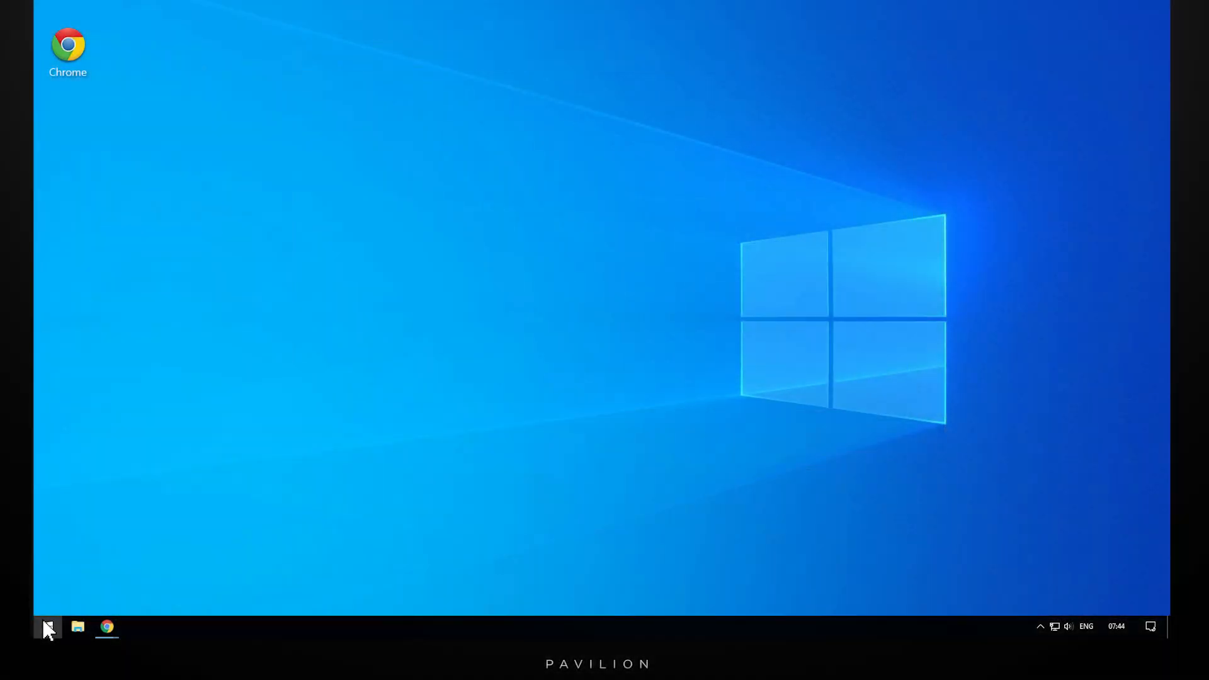
Step: Restart Windows from the Start power options, then launch Chrome from the taskbar
left_click(48, 626)
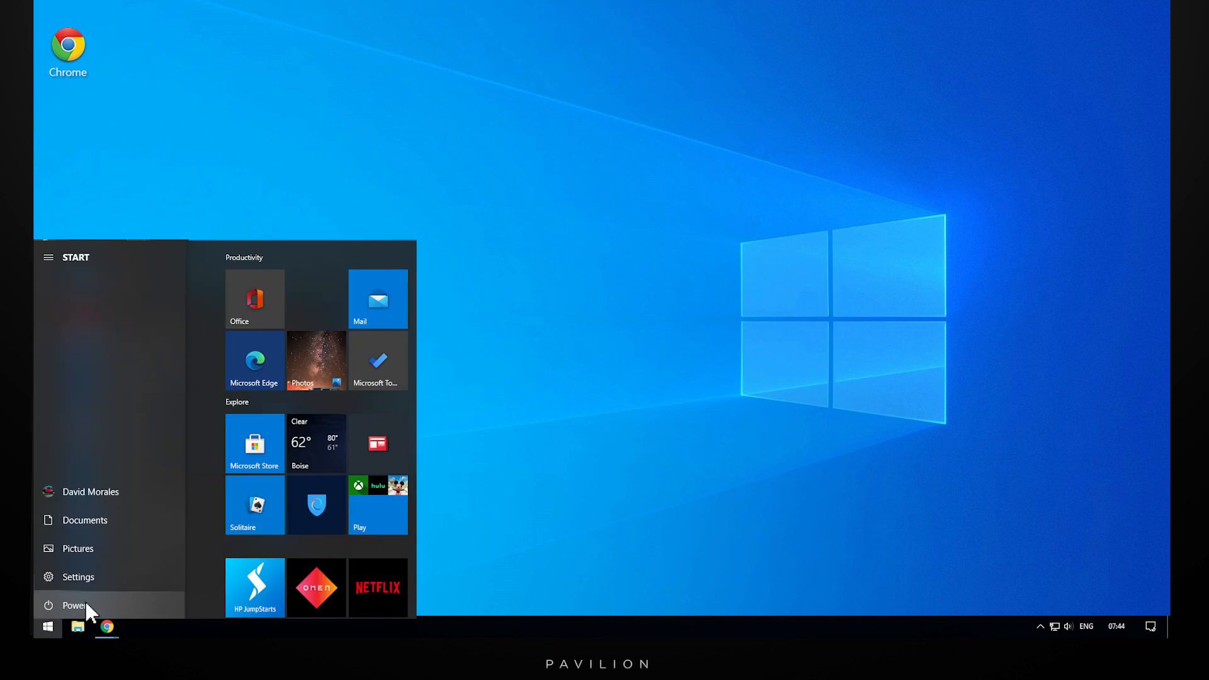
left_click(74, 605)
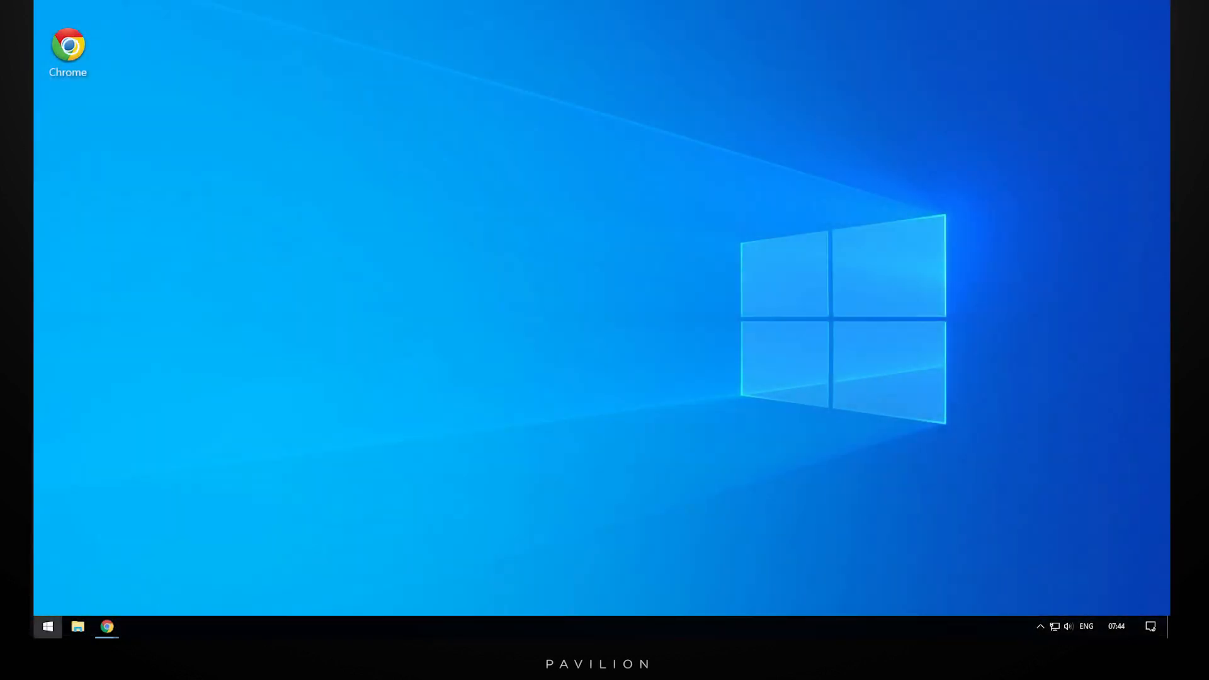
left_click(107, 626)
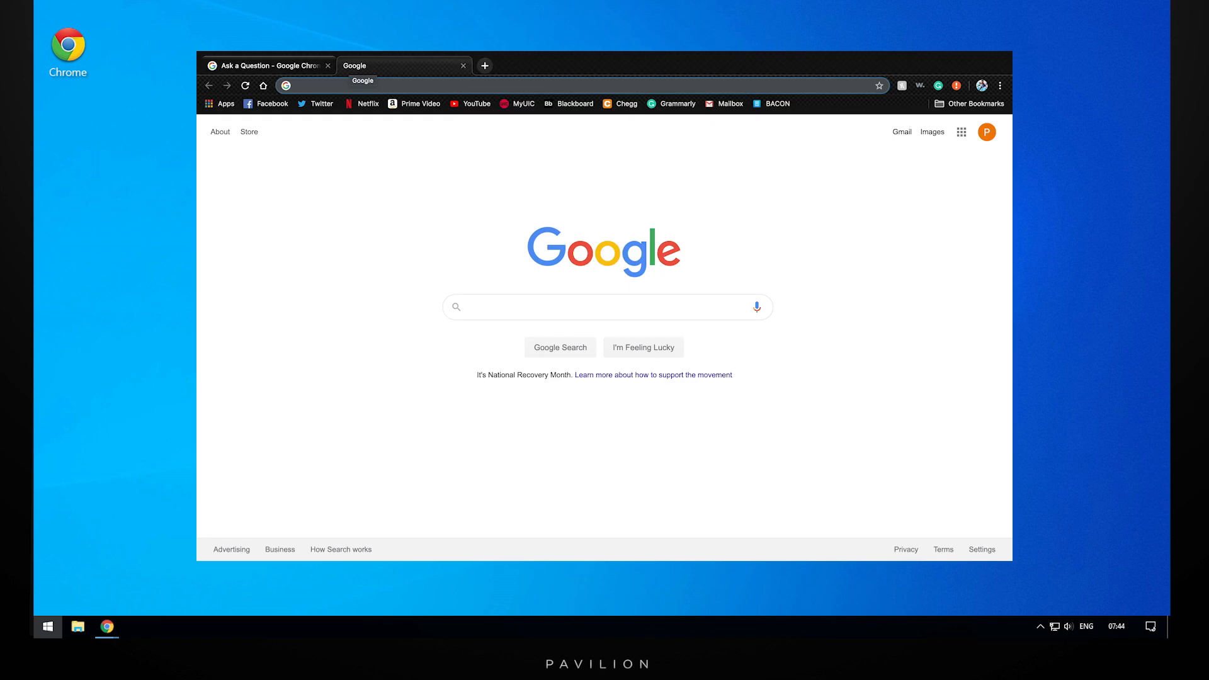